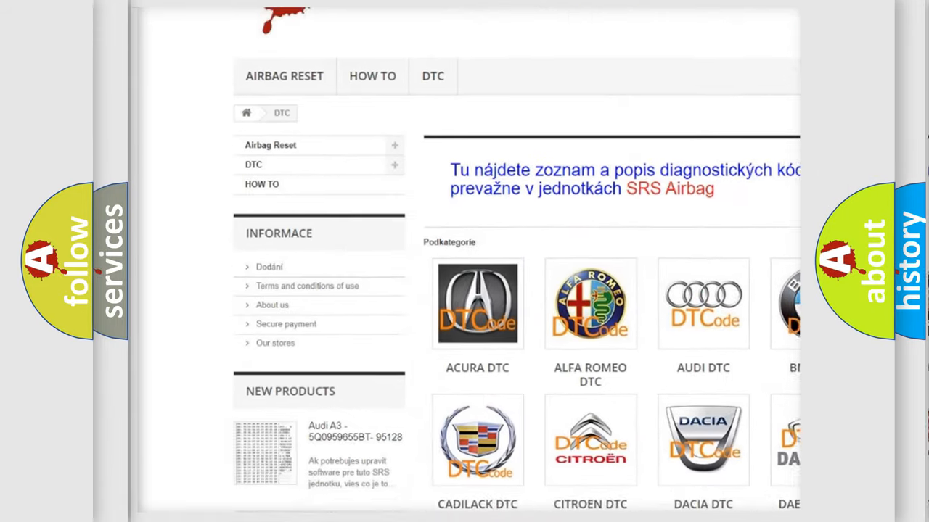
{"action": "scroll", "scroll_direction": "down", "scroll_amount": 3}
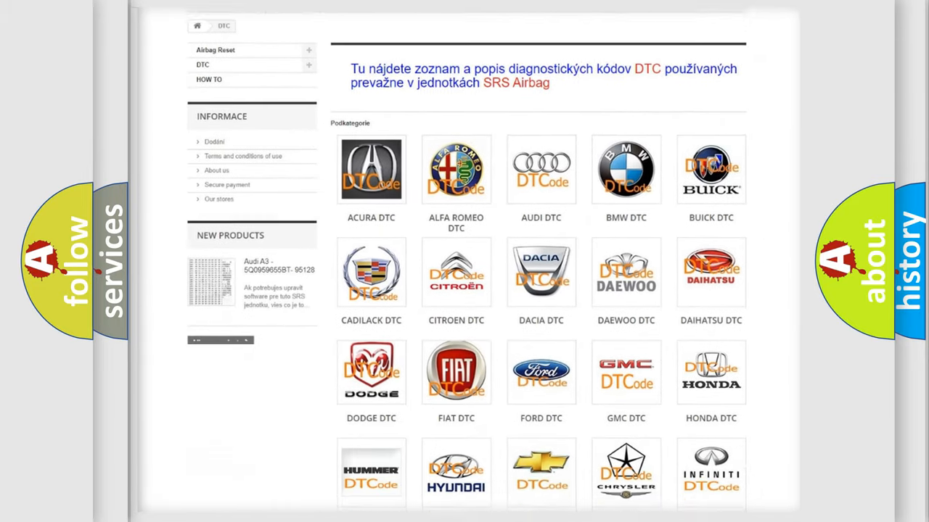
{"action": "scroll", "scroll_direction": "down", "scroll_amount": 3}
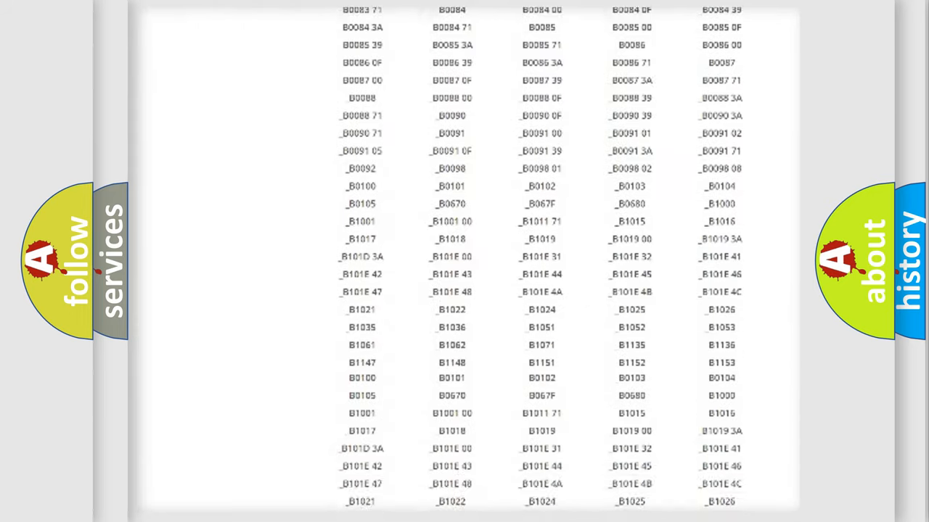
{"action": "scroll", "scroll_direction": "down", "scroll_amount": 3}
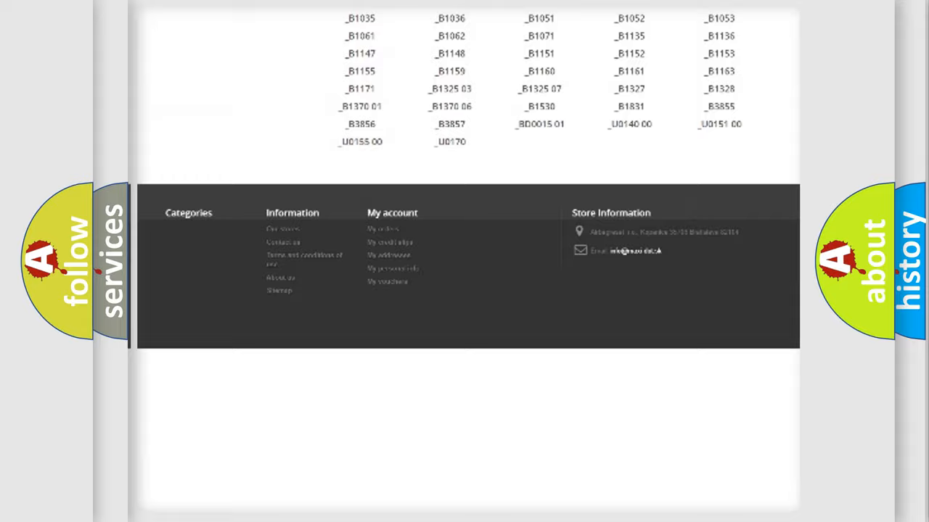
{"action": "scroll", "scroll_direction": "up", "scroll_amount": 3}
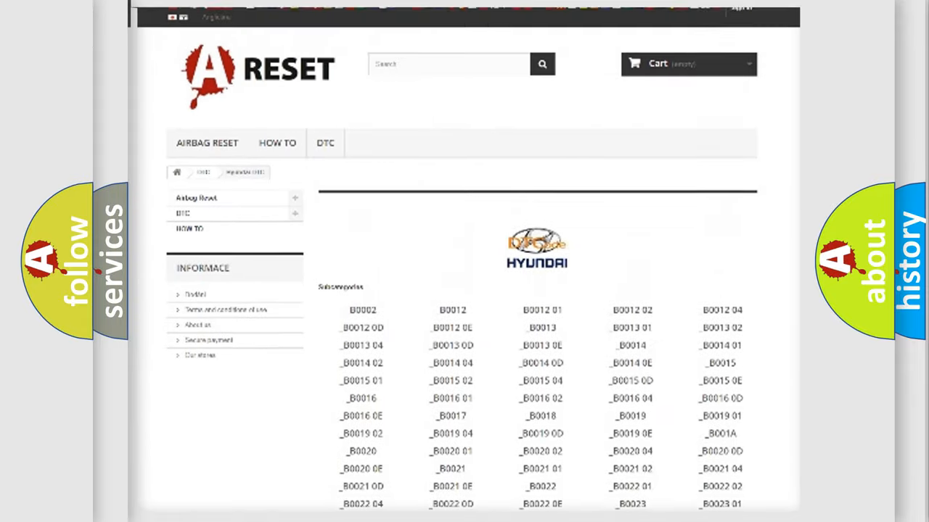
{"action": "scroll", "scroll_direction": "up", "scroll_amount": 3}
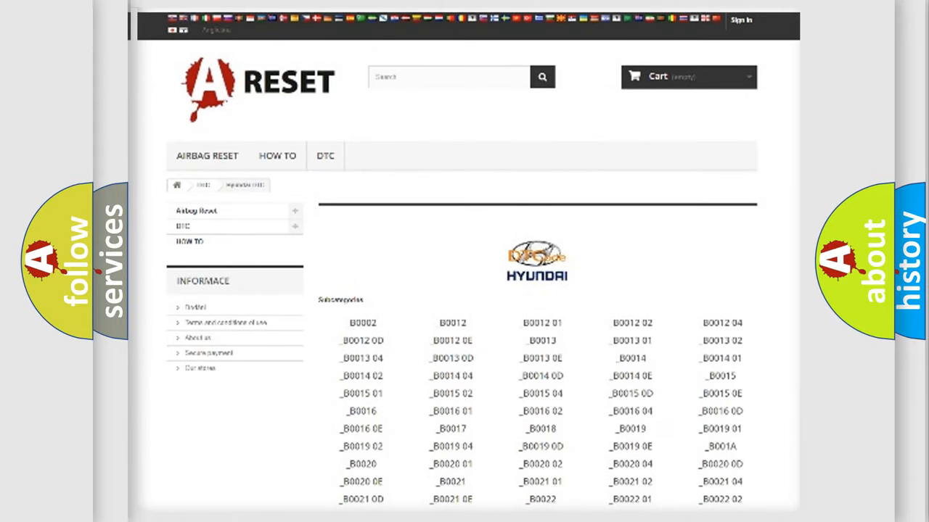